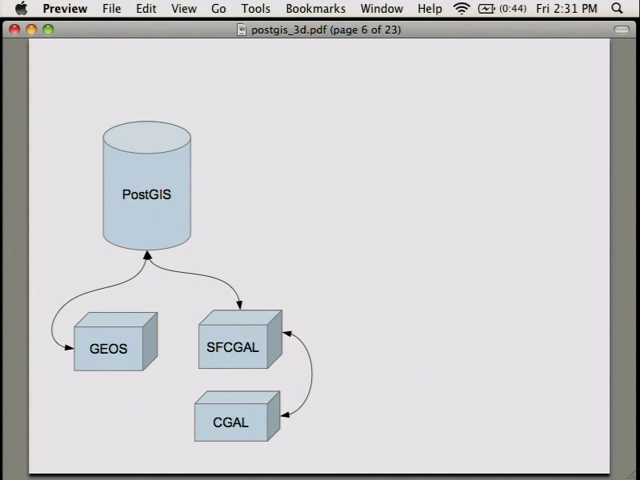
Advance to page 7 listing SFCGAL functions like ST_3DIntersection and ST_StraightSkeleton.
key(right)
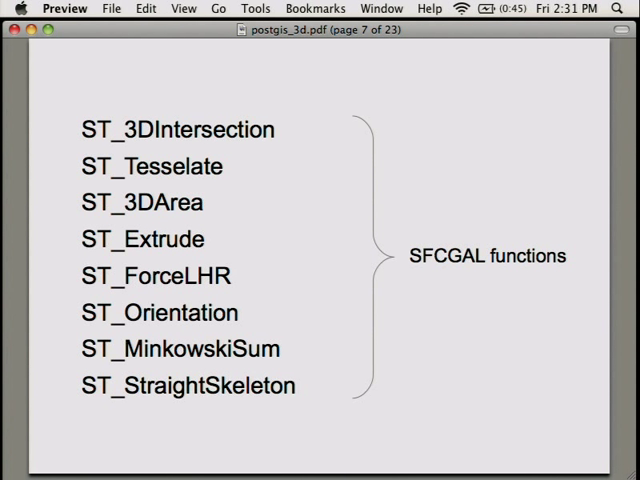
Page forward to page 9 comparing a solid building with its ST_Tesselate wireframe.
key(right)
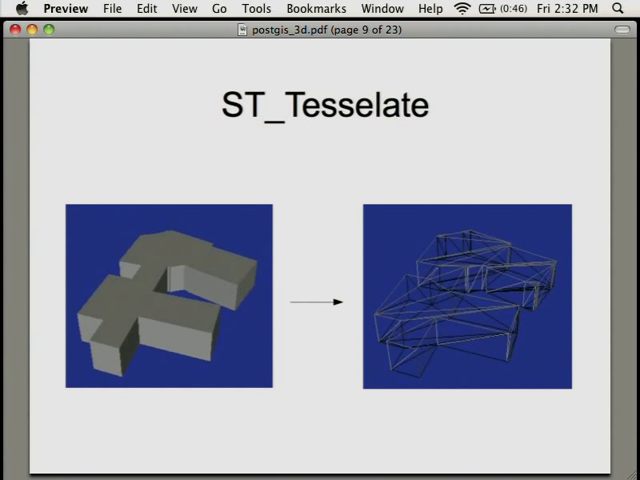
Advance to page 10 showing ST_StraightSkeleton extruding a roof from a footprint.
key(right)
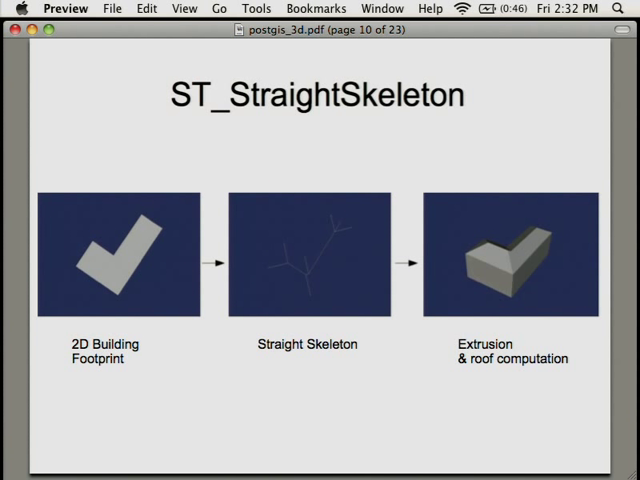
Move forward to page 13, the status checklist with three items OK.
key(right)
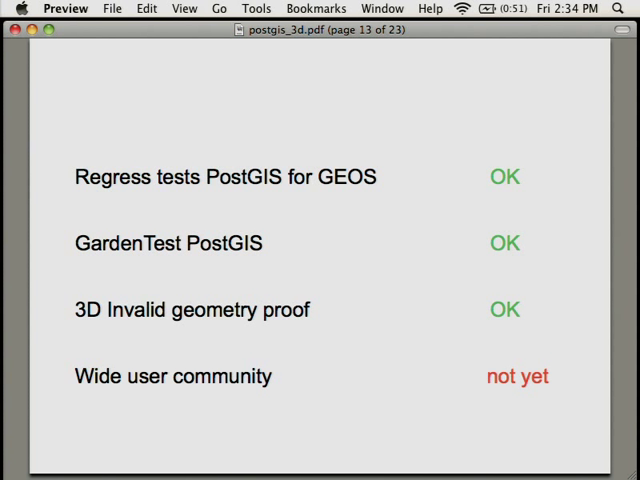
Advance to page 14 on SFCGAL performance matching GEOS for 2D.
key(right)
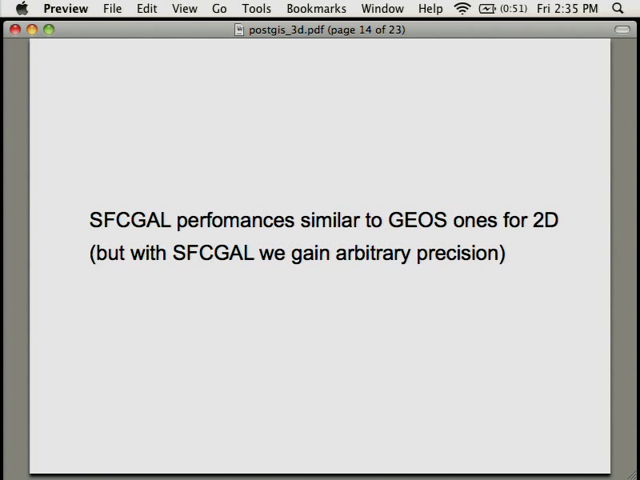
key(right)
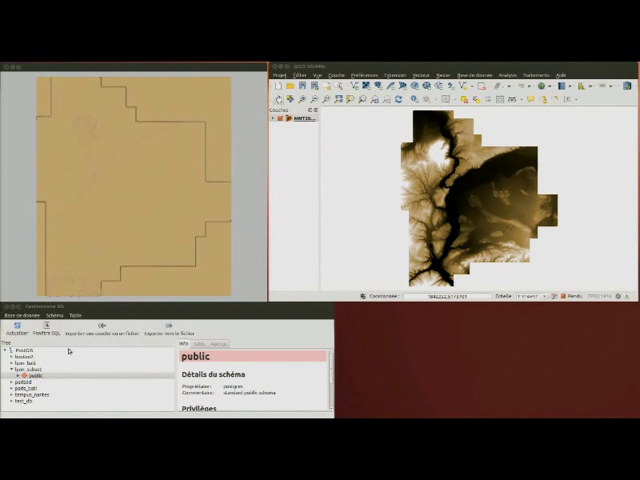
Select the public schema in DB Manager beside the DEM raster and 3D view.
click(272, 120)
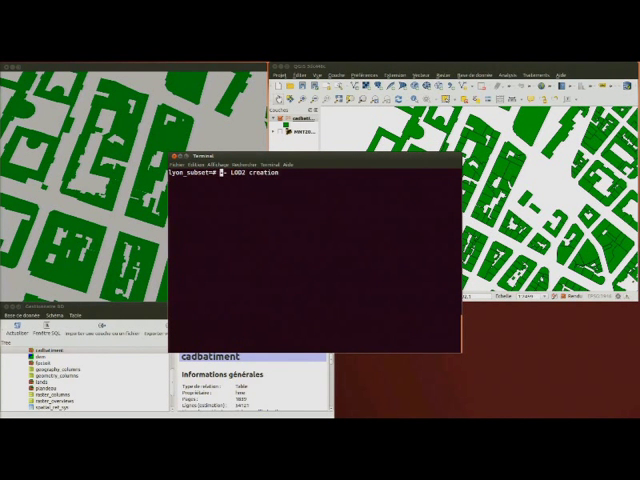
Enter the '-- new column' comment in psql before adding the geometry column.
text(-- new column)
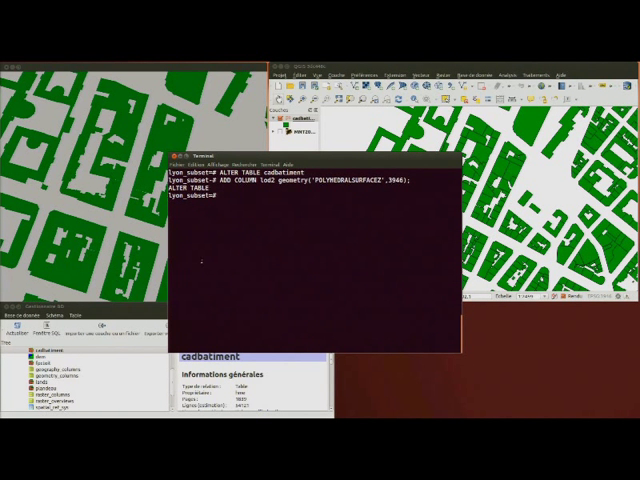
Run the ST_Extrude update on cadbatiment and start the '-- spatial index' comment.
text(-- extrusion)
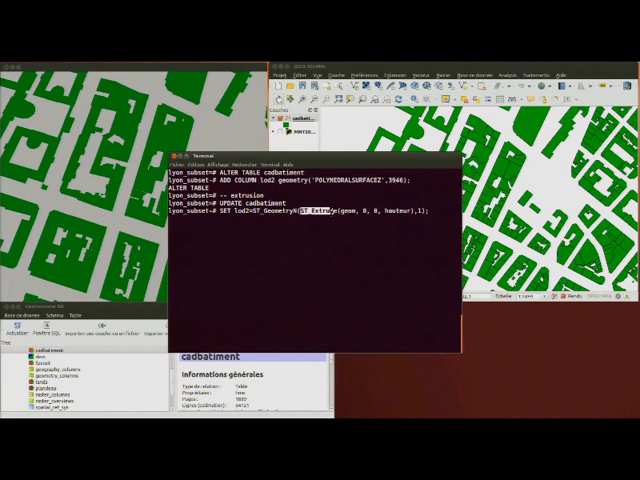
key(Return)
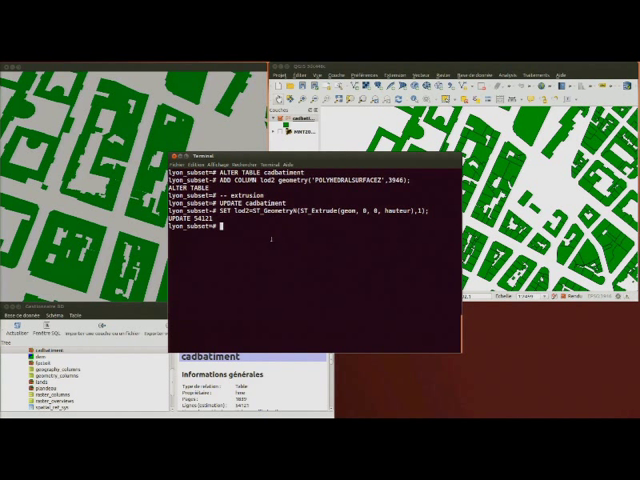
text(-- spatial index)
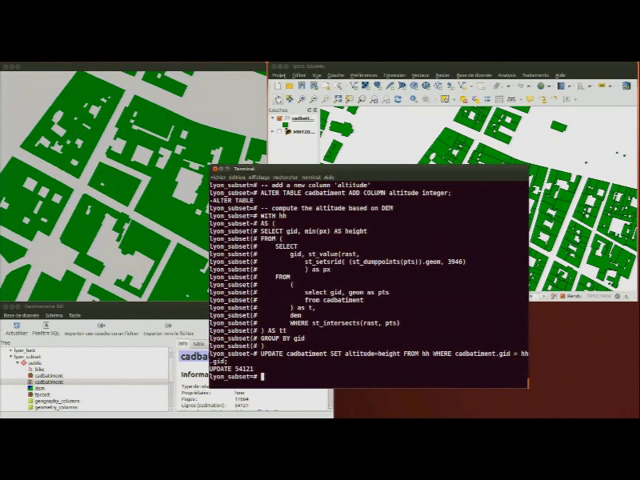
Enter UPDATE cadbatiment SET lod2 = st_translate(lod2, 0, 0, altitude) after the altitude comment.
text(-- set the atl)
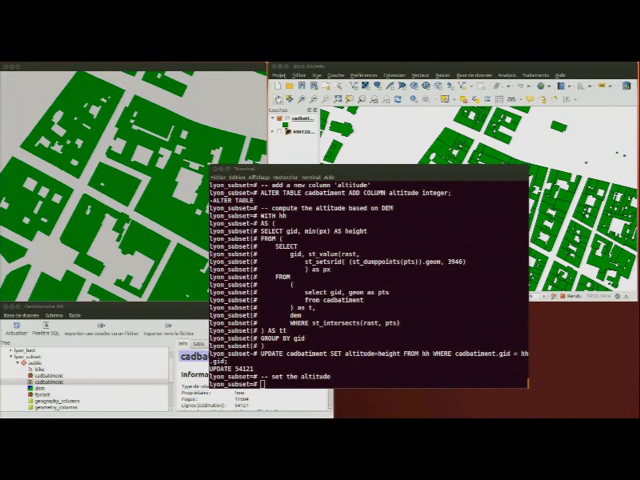
text(UPDATE cadbatiment SET lod2 = st_translate(lod2, 0, 0, altitude);)
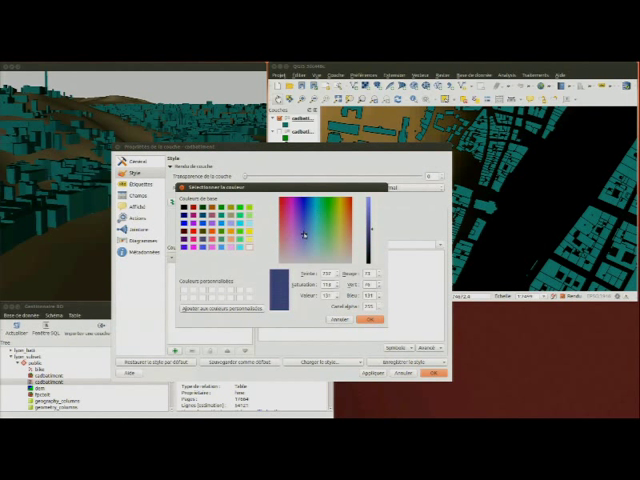
Pick a new colour for the extruded buildings layer in the colour picker.
click(368, 320)
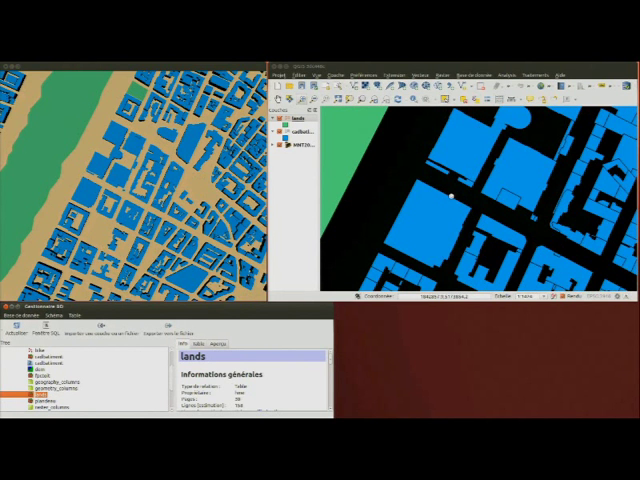
Open the SQL query window for the lands layer from its Layers panel menu.
right_click(300, 130)
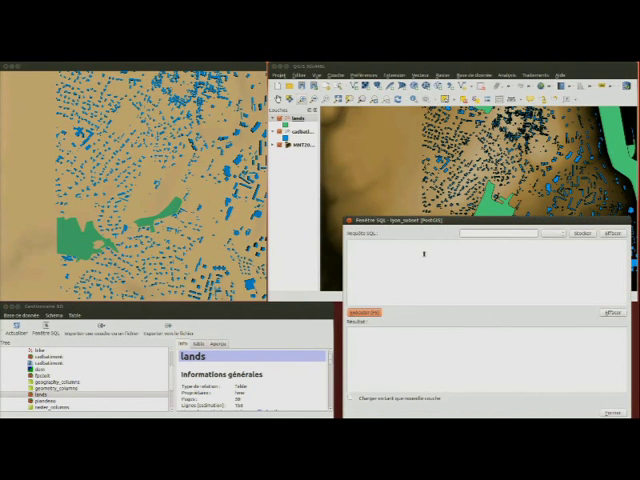
click(352, 362)
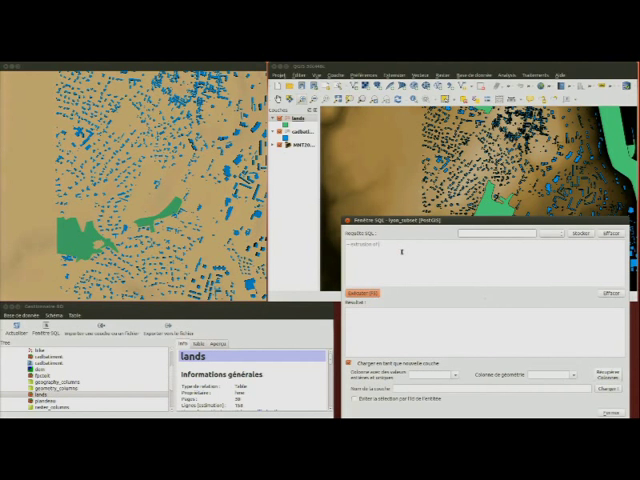
Run the 'forest zones' query and load its result as a new map layer.
text(forest zones)
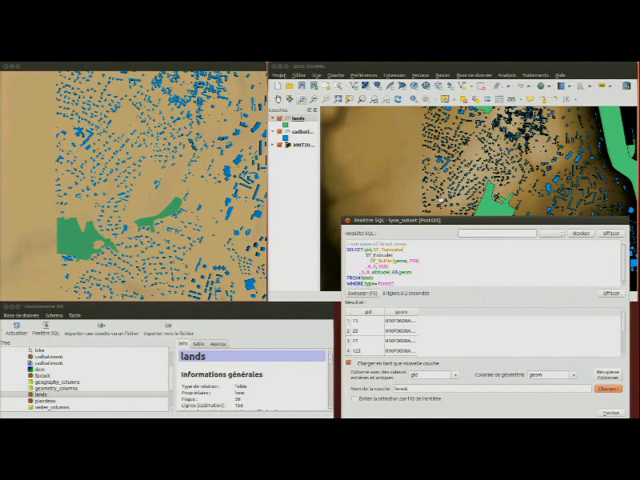
click(608, 392)
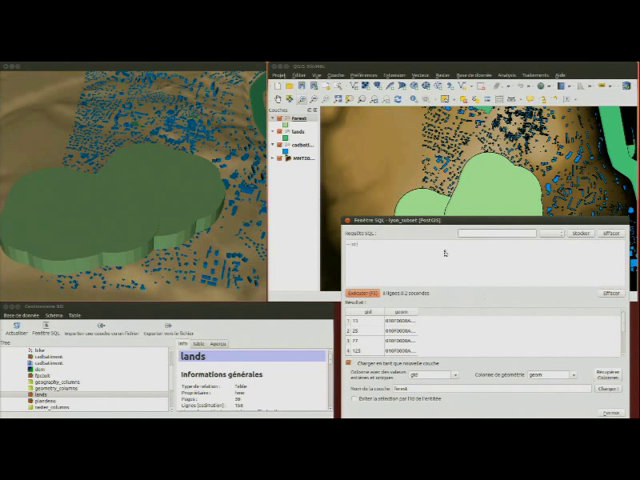
Begin writing the 'intersection of forest par' query in the SQL window.
text(intersection of forest par)
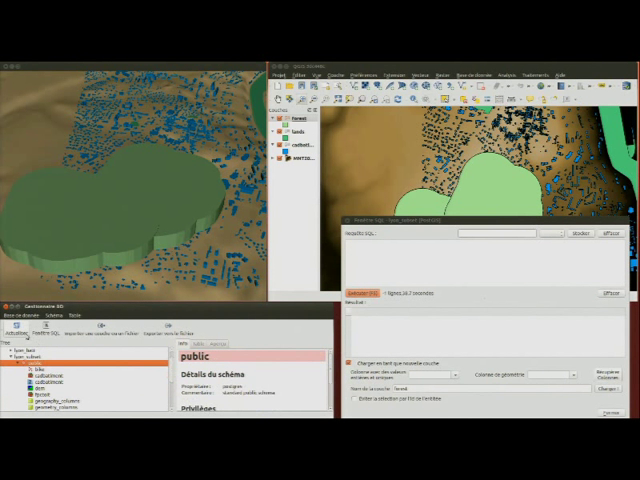
click(50, 382)
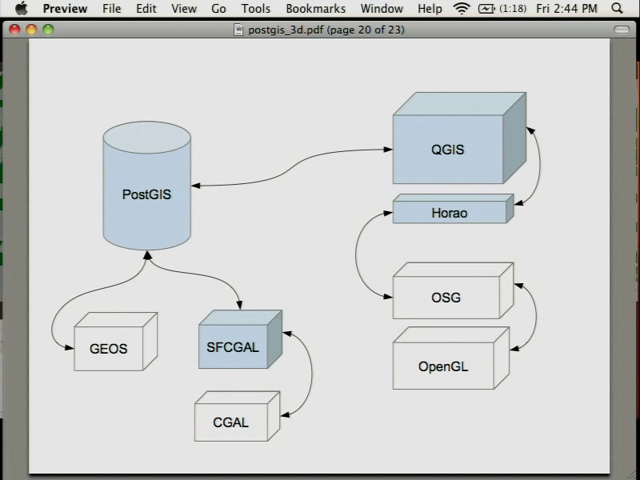
Advance the postgis_3d deck to slide 21, the project websites list.
key(right)
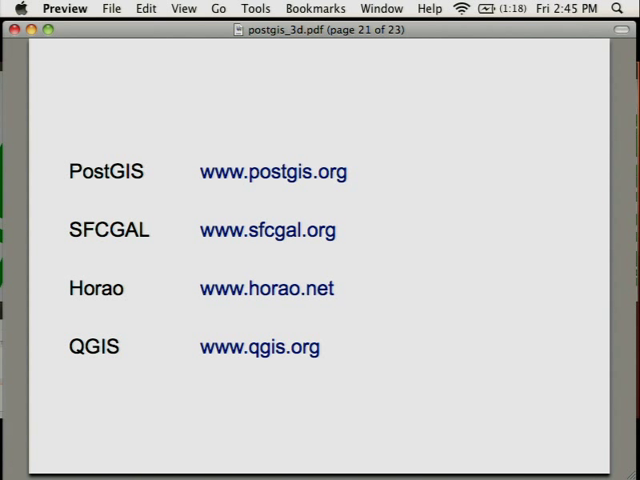
Advance the deck to slide 22, the 2010–2015 timeline.
key(right)
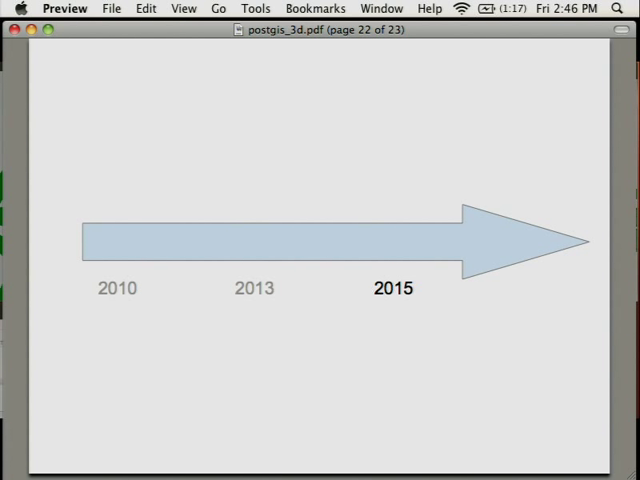
Advance to the final slide 23, the Oslandia logo with website and GitHub links.
key(right)
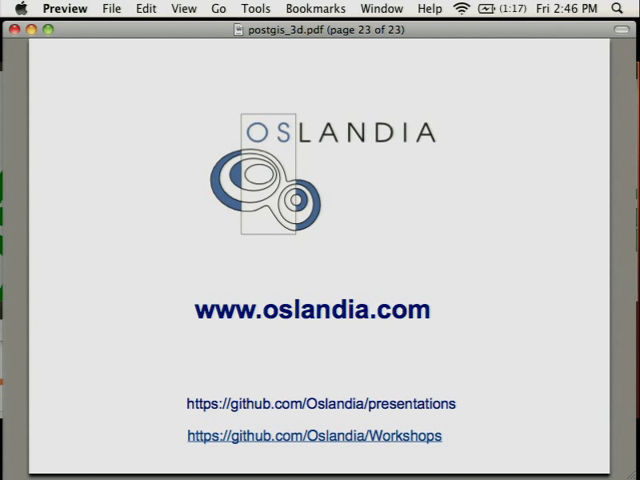